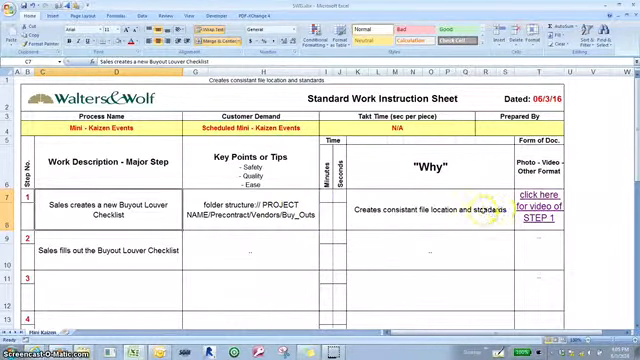
pyautogui.moveTo(544, 204)
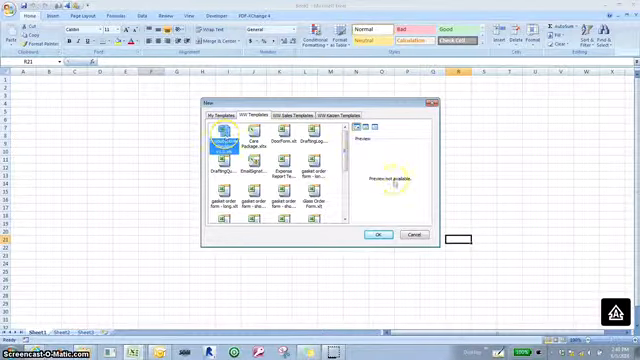
# Step: Choose the louver checklist template from My Templates to create the new workbook
pyautogui.click(376, 234)
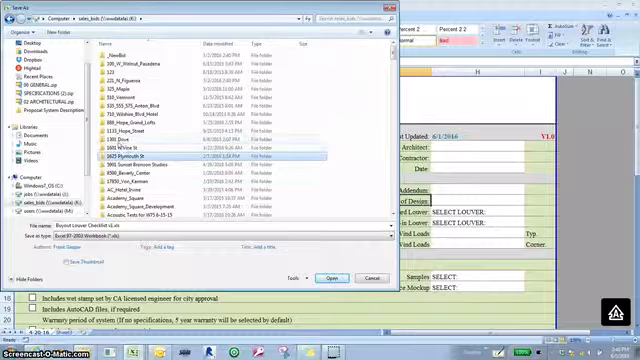
# Step: Save the checklist into SAMPLE PROJECT > Precontract > Vendors > Buy_Outs, then return to the Standard Work Instruction sheet
pyautogui.scroll(-3)
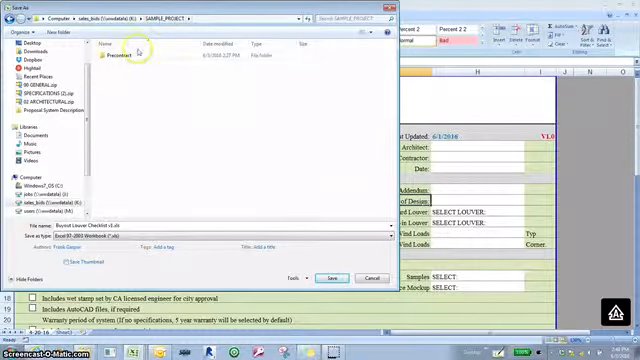
pyautogui.doubleClick(132, 54)
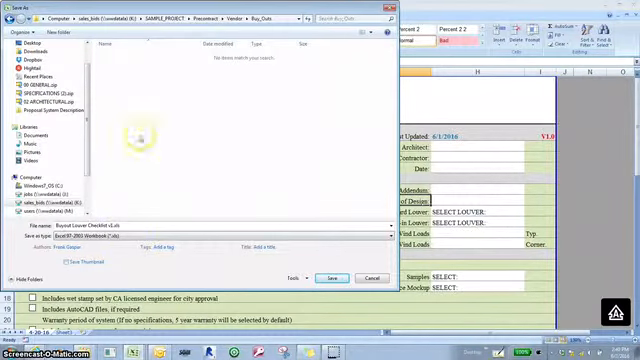
pyautogui.moveTo(144, 108)
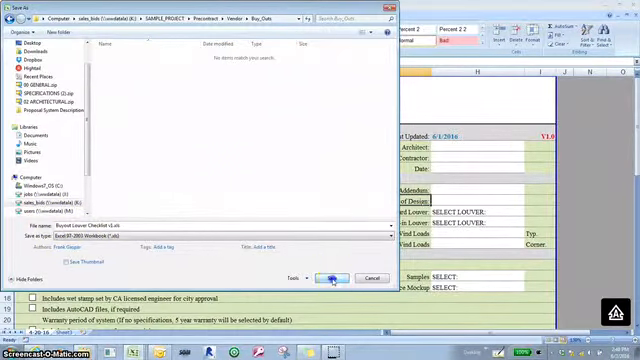
pyautogui.click(324, 276)
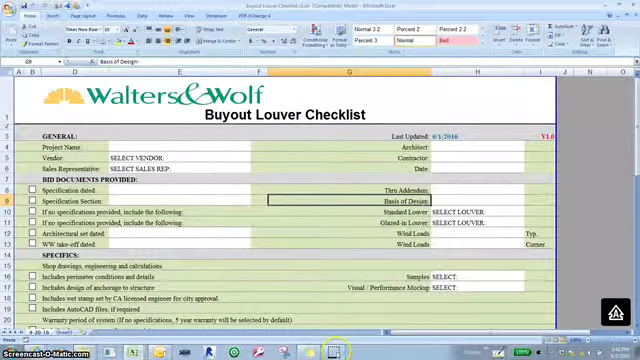
pyautogui.click(330, 352)
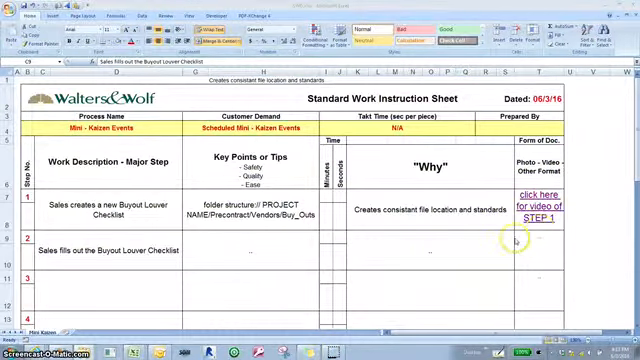